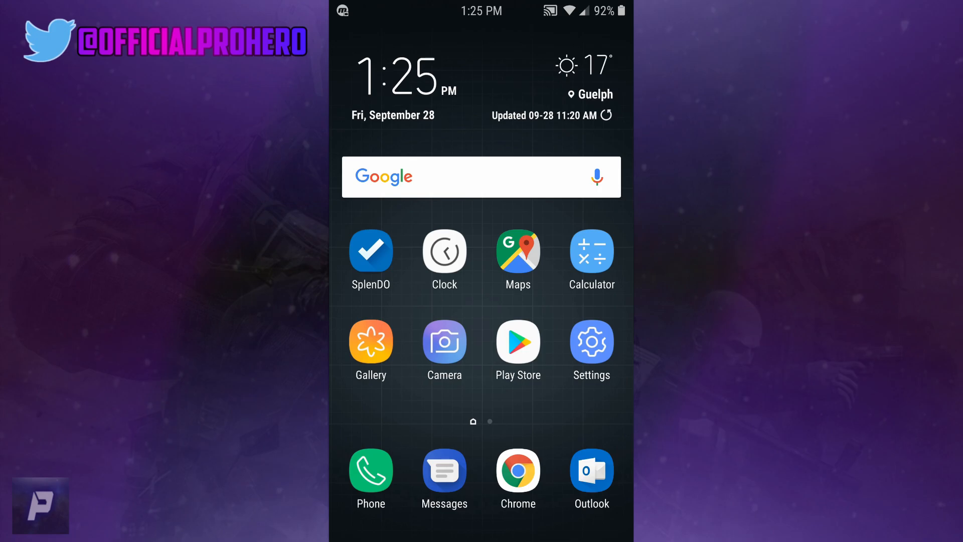
Let Chrome install unknown apps via Lock screen and security settings, then return Home.
left_click(590, 341)
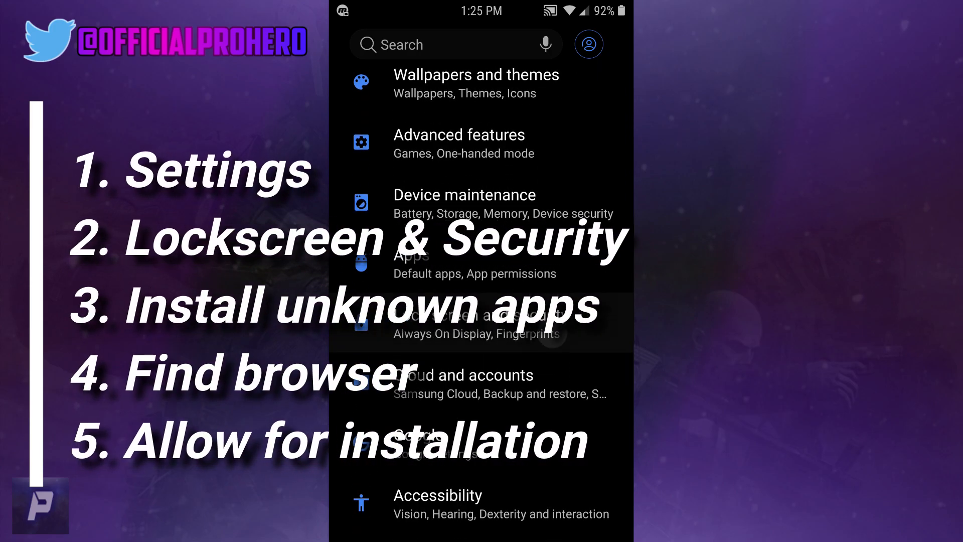
left_click(476, 326)
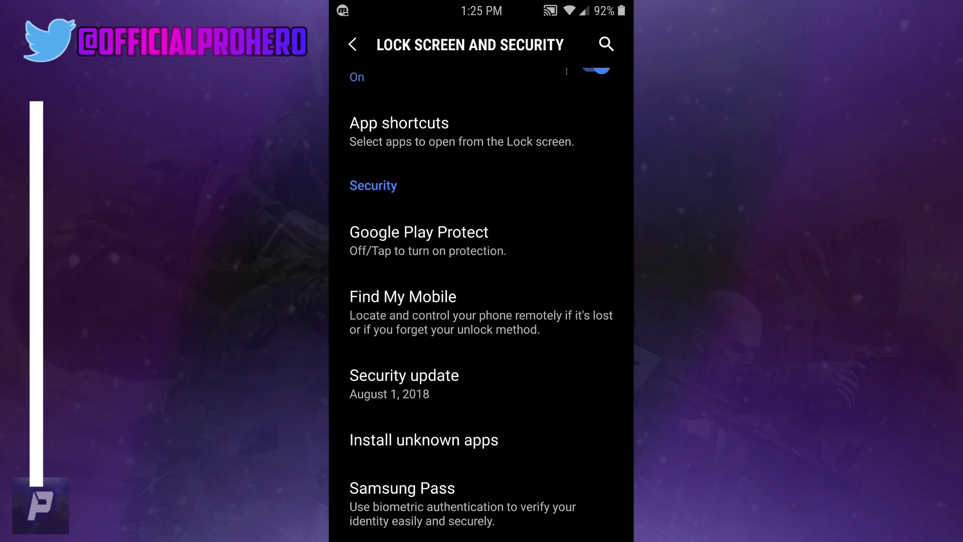
left_click(422, 440)
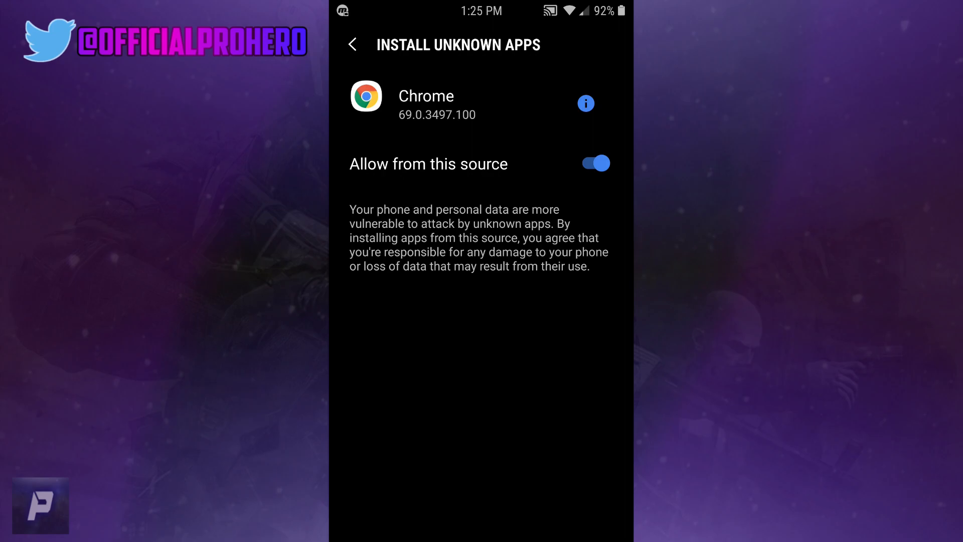
left_click(353, 44)
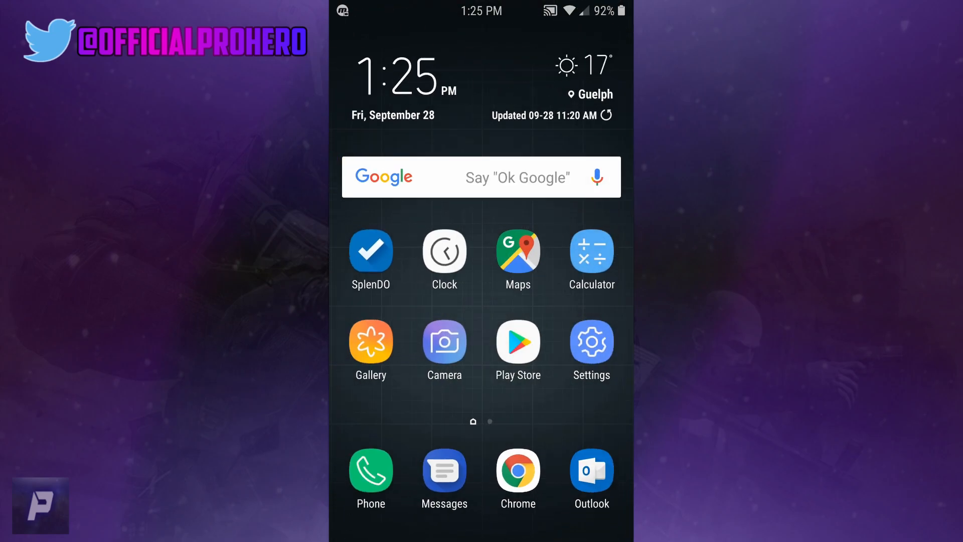
Download the Nova Launcher Prime and TeslaUnread APK files from the apkmos download page.
left_click(517, 471)
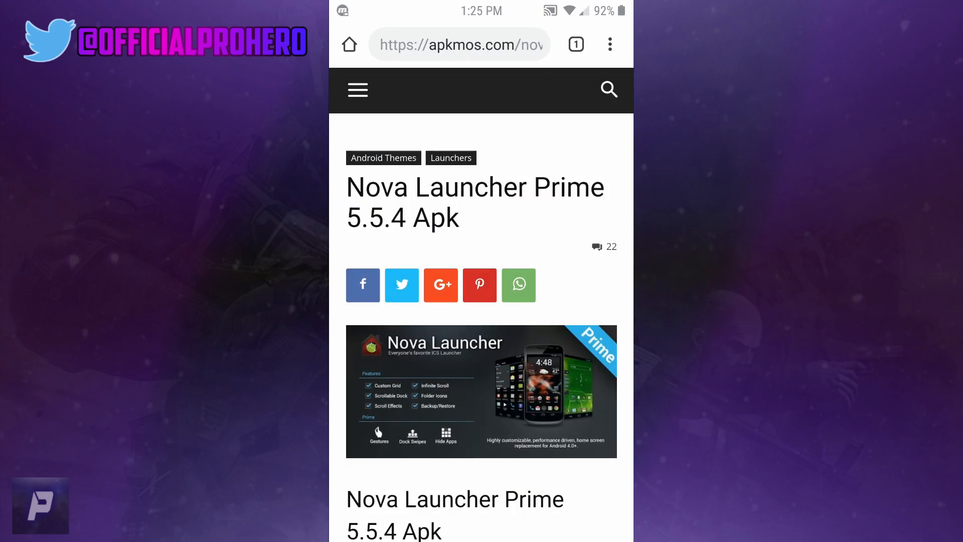
scroll("up", 3)
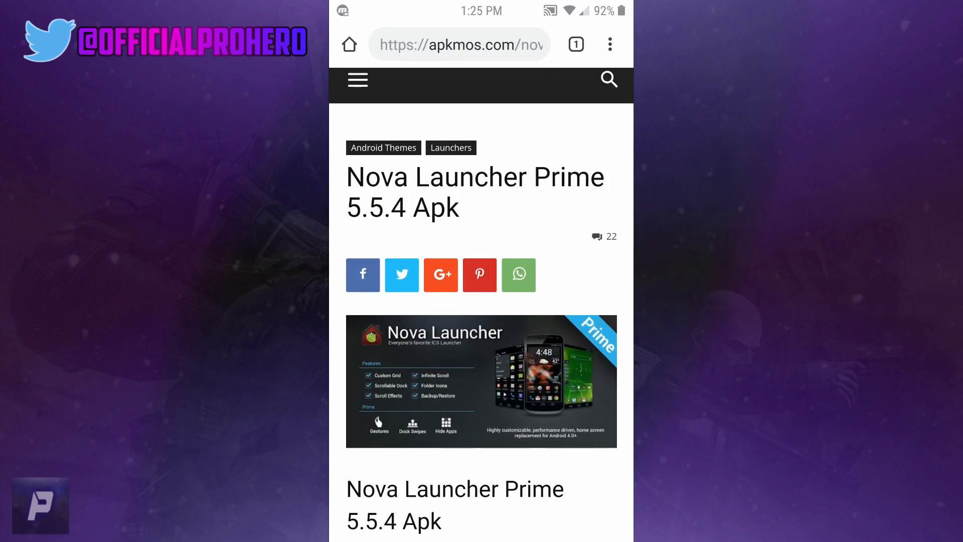
scroll("down", 3)
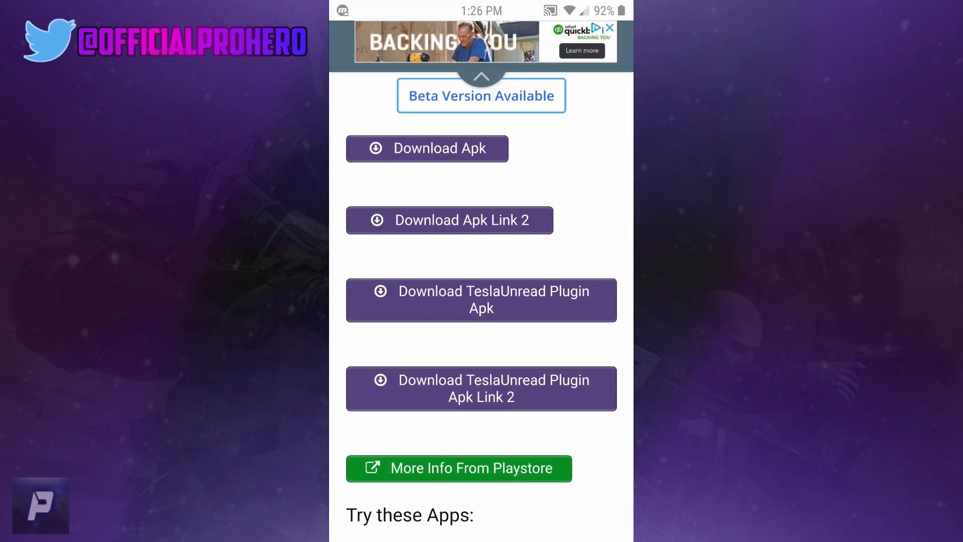
left_click(427, 148)
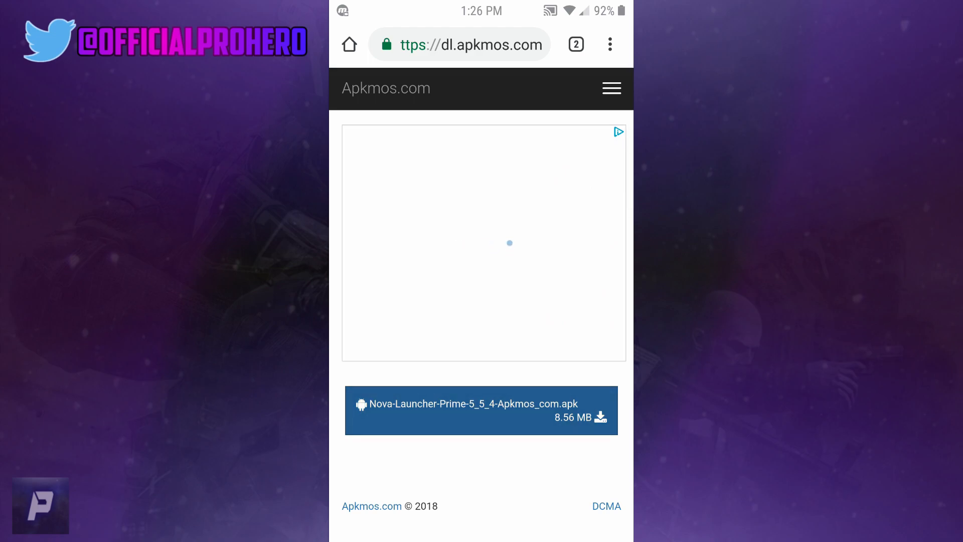
left_click(481, 410)
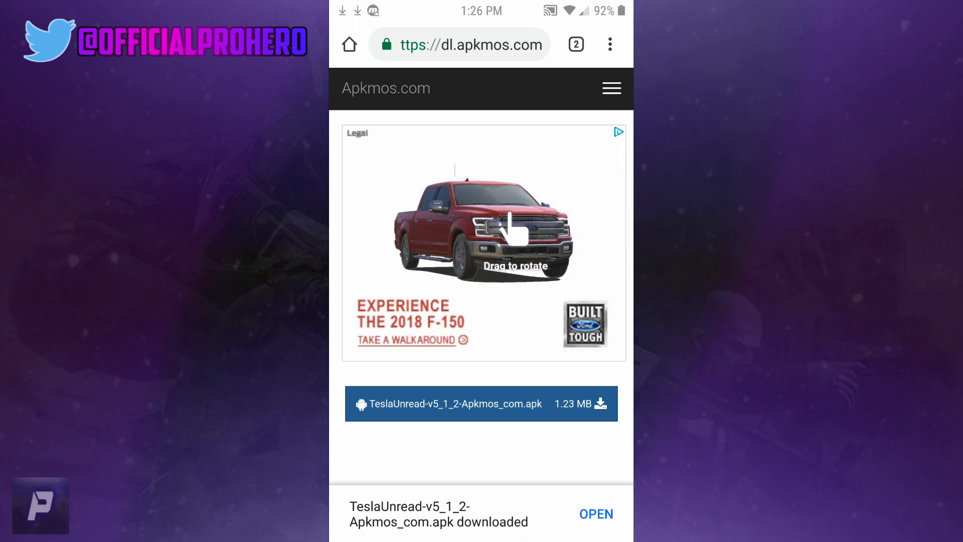
Install Nova Launcher Prime from its APK in Chrome's Downloads list.
left_click(609, 44)
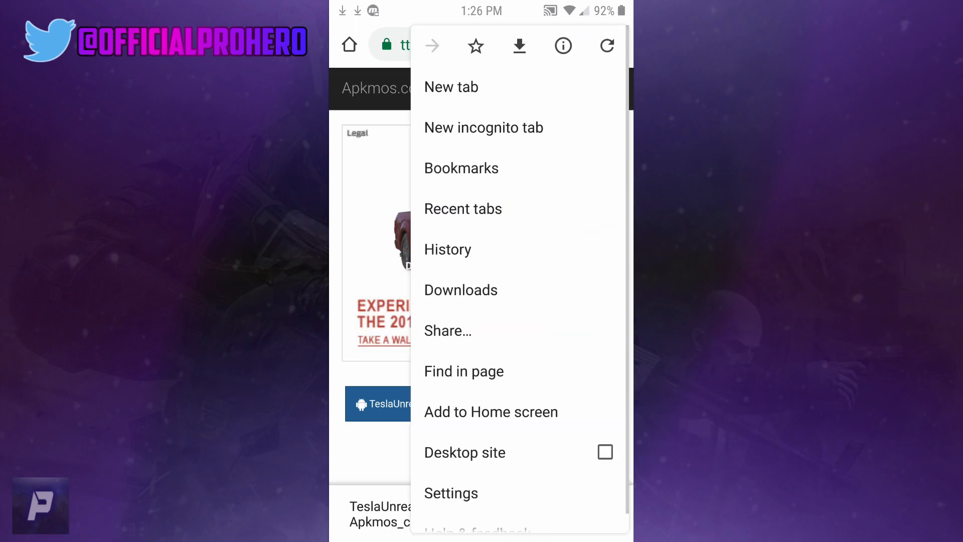
left_click(460, 289)
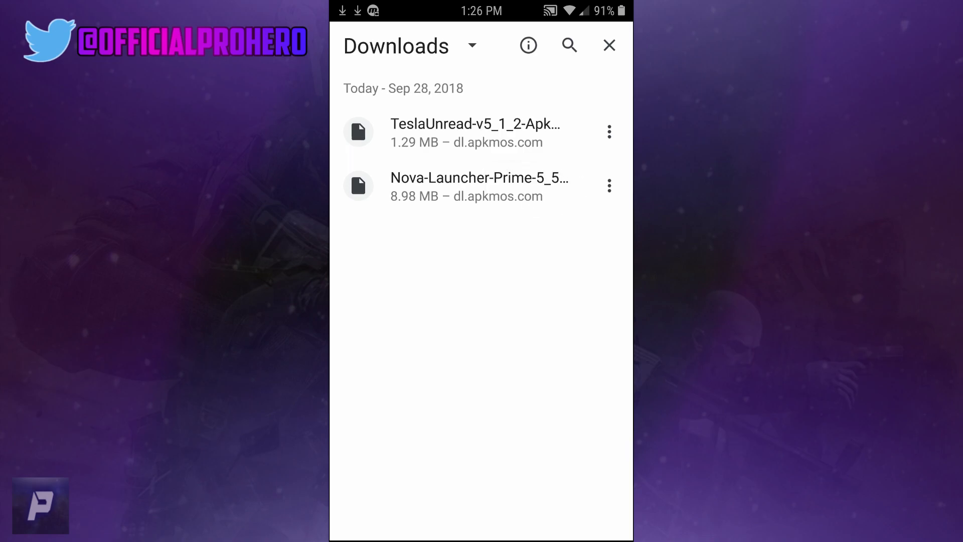
left_click(479, 186)
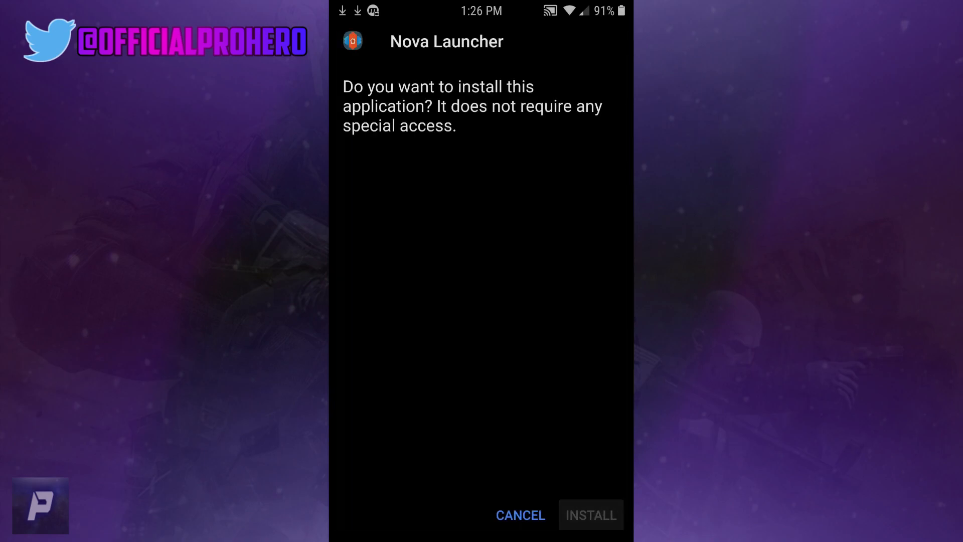
left_click(589, 515)
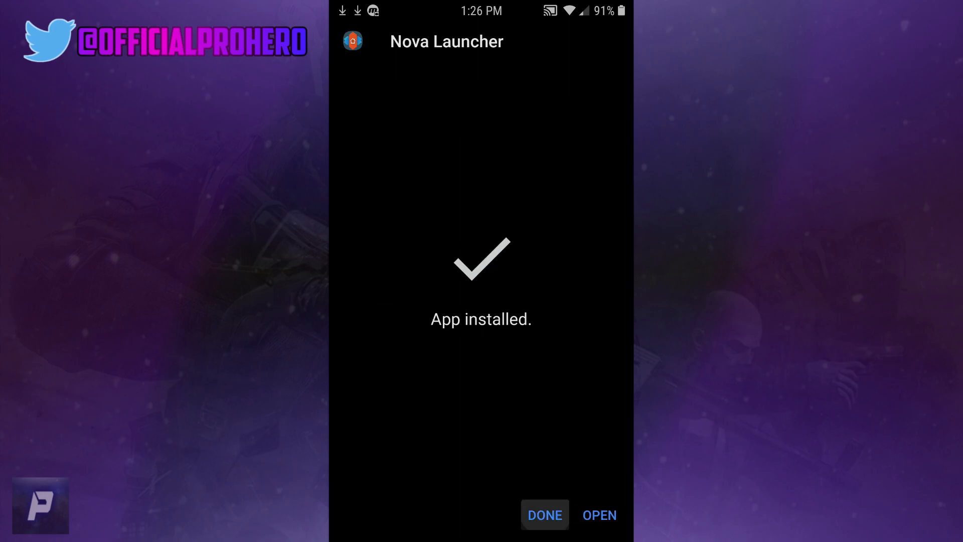
Install the TeslaUnread plugin APK and close the finished installer.
left_click(542, 514)
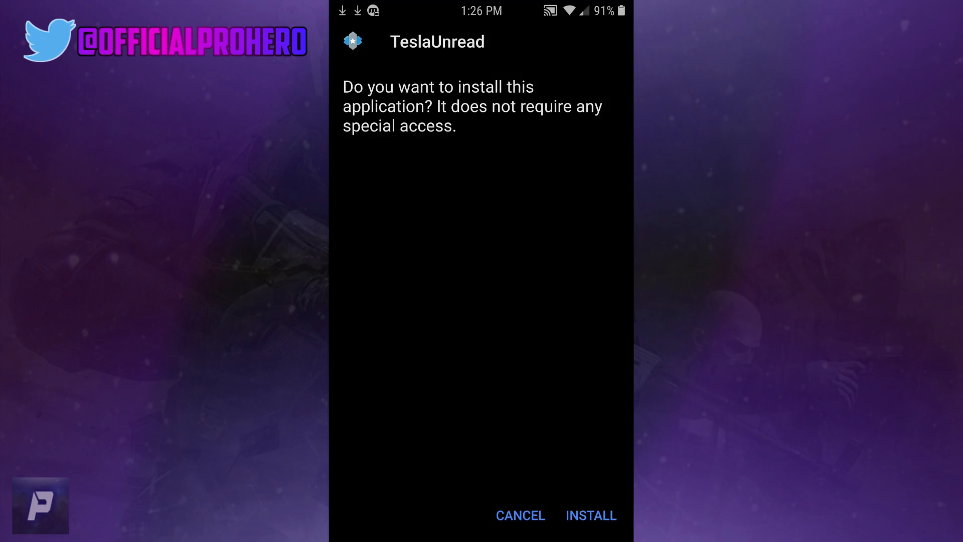
left_click(589, 515)
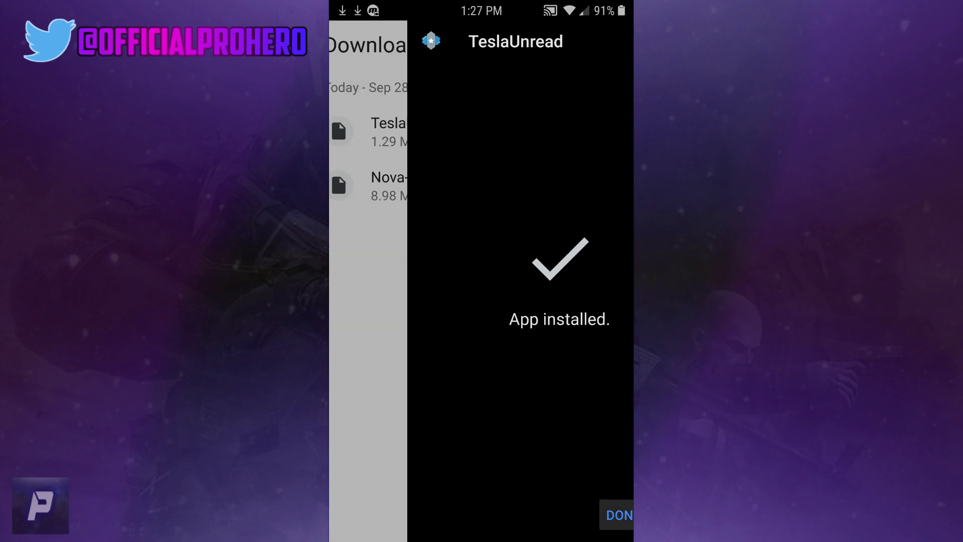
left_click(618, 514)
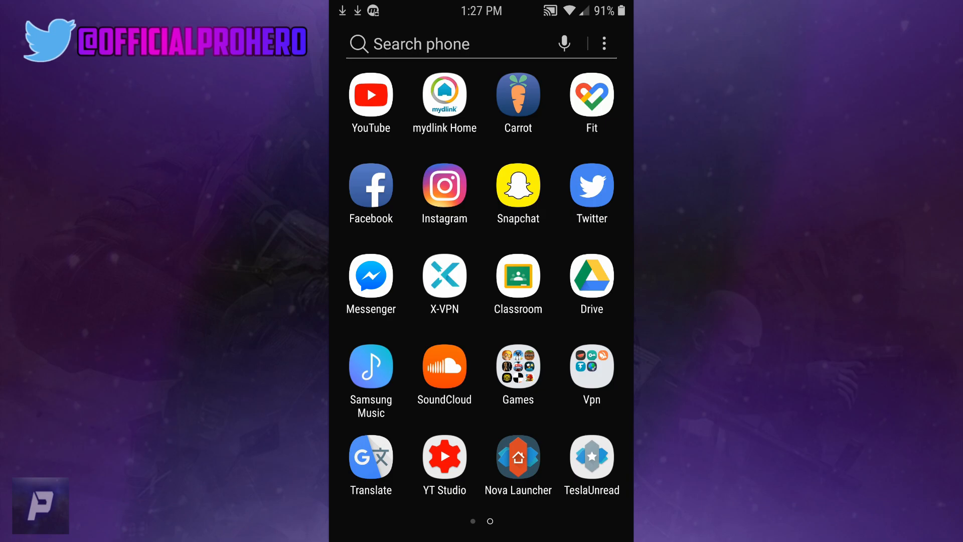
Launch Nova Launcher, apply Light theme and Immersive drawer presets, and make it default launcher.
left_click(518, 458)
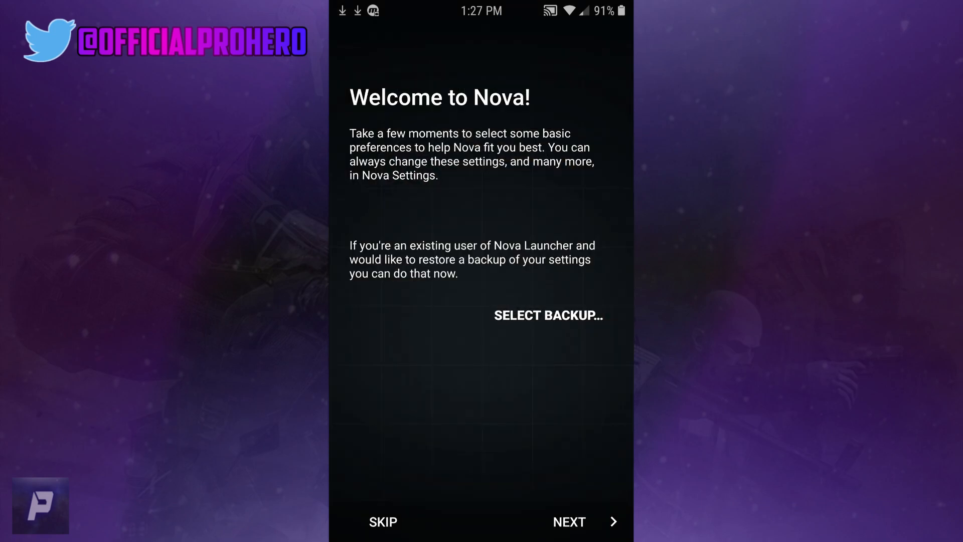
left_click(580, 521)
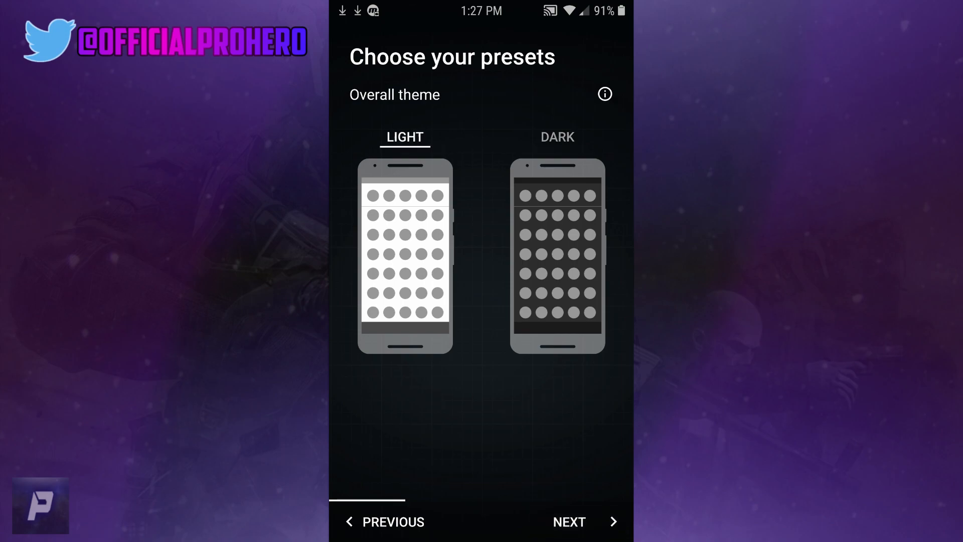
left_click(569, 522)
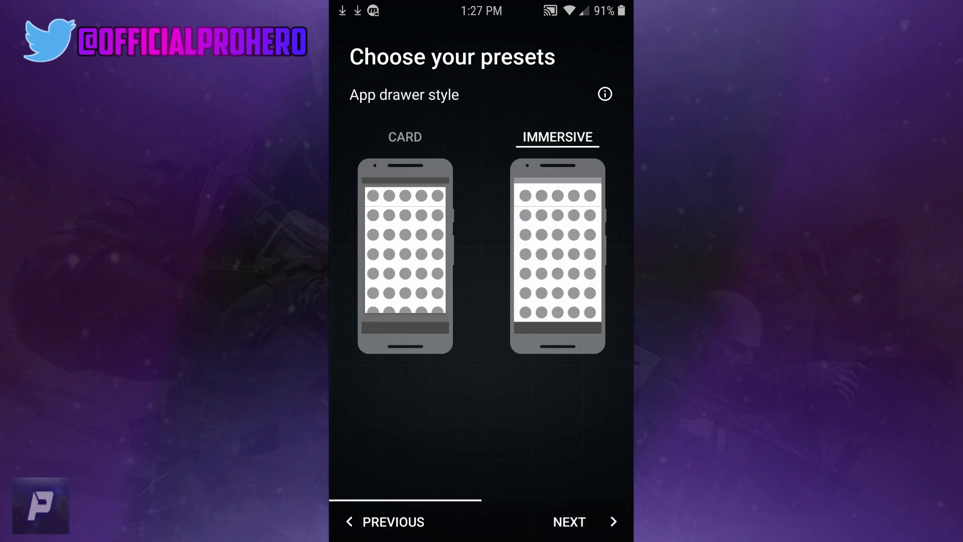
left_click(568, 522)
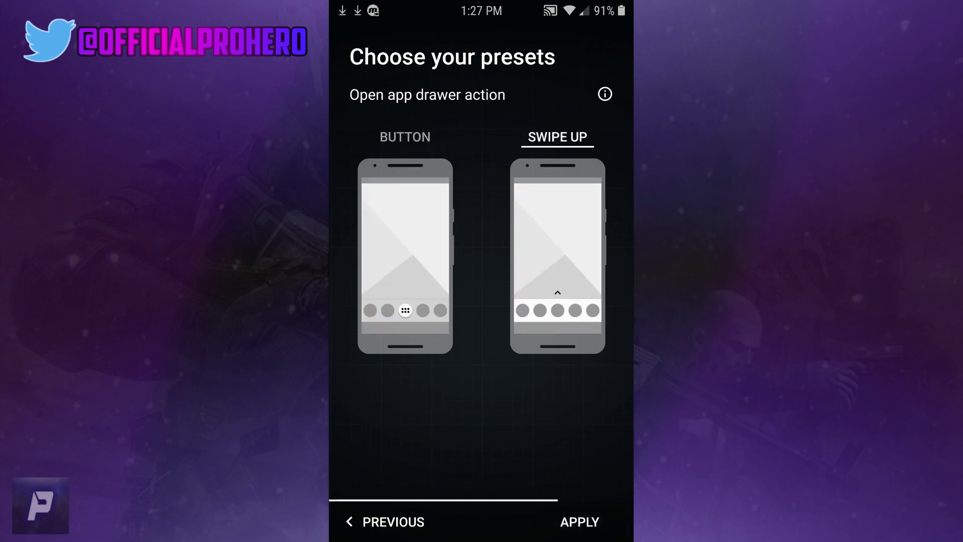
left_click(578, 521)
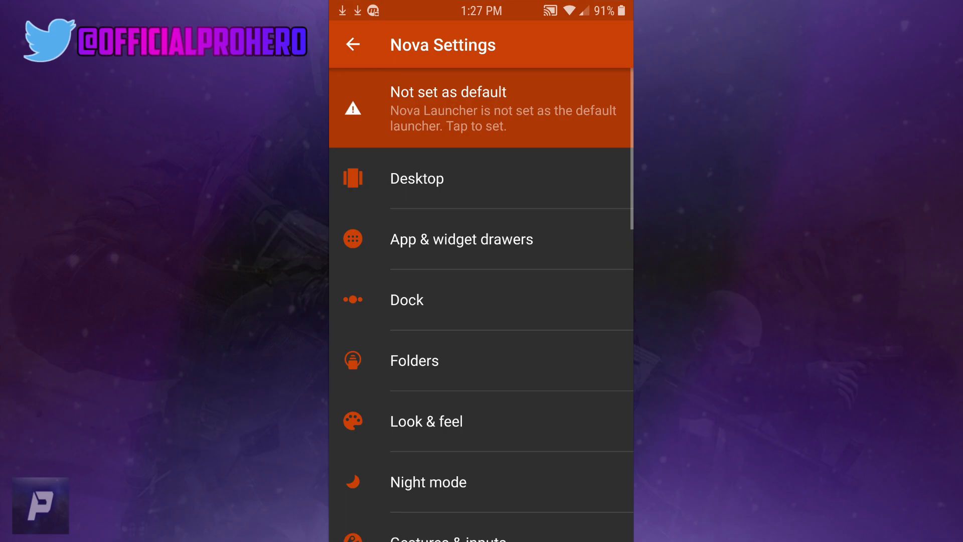
left_click(481, 108)
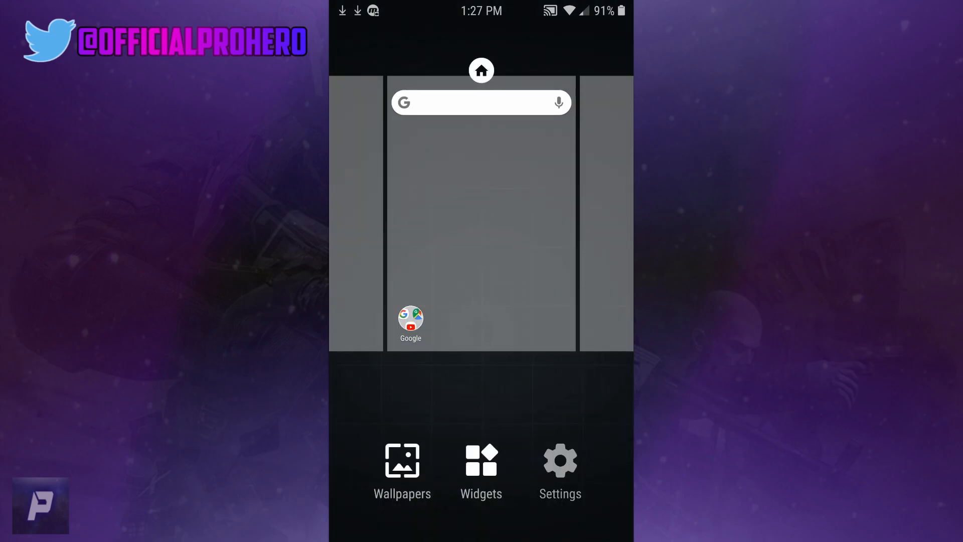
Open Nova Settings' Notification badges page and switch badges to the Numeric Badges style.
left_click(558, 470)
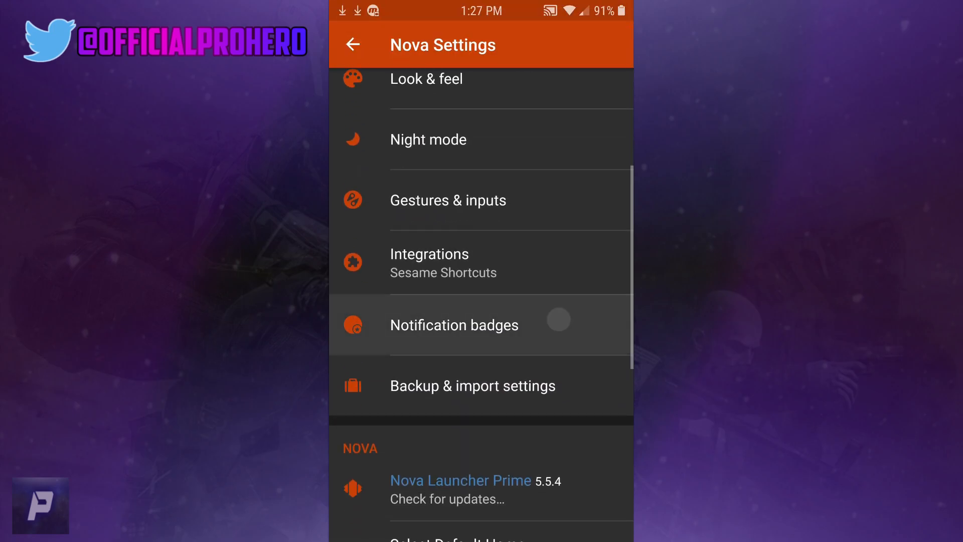
left_click(454, 324)
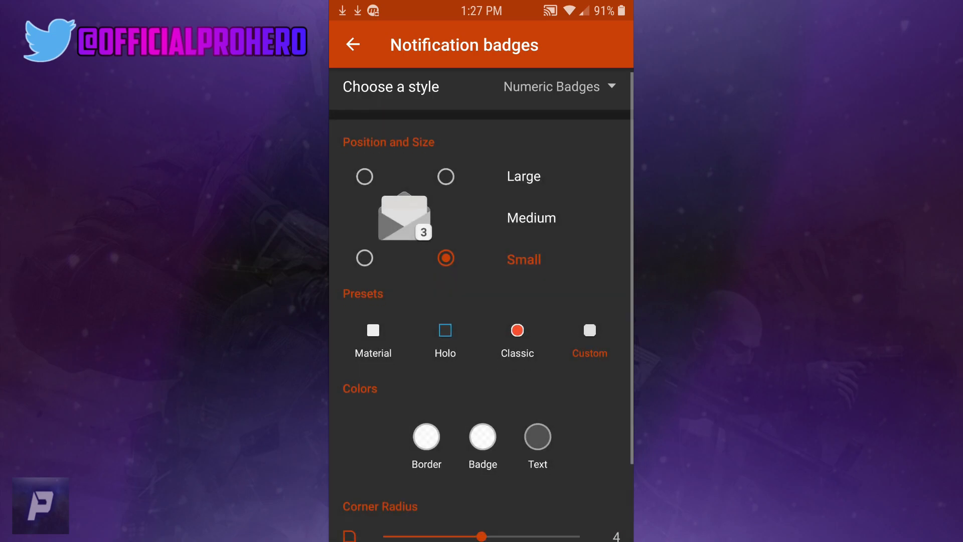
scroll("down", 3)
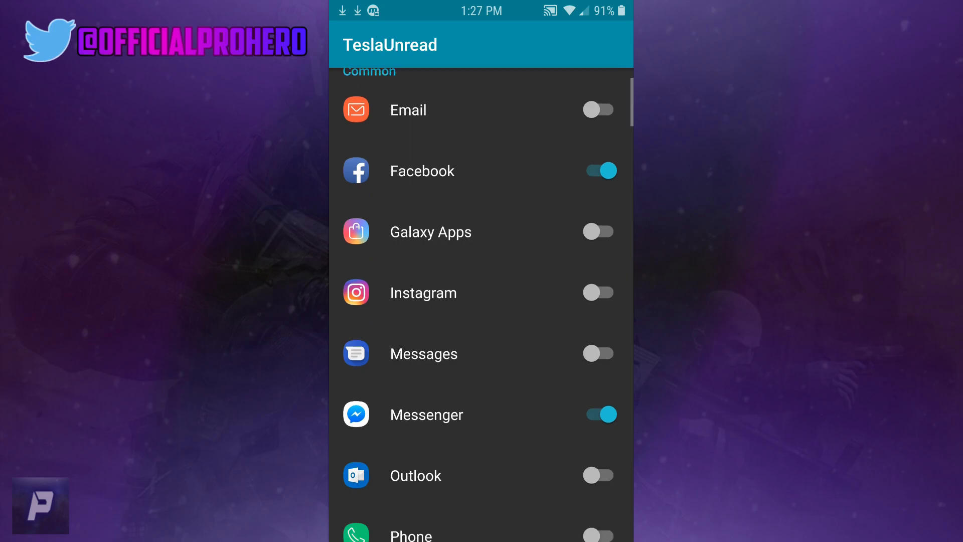
scroll("down", 3)
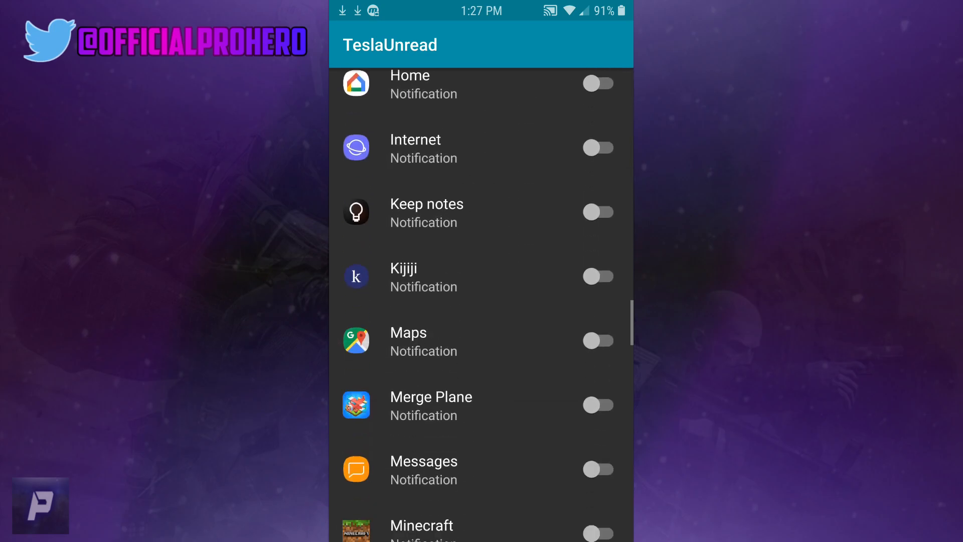
scroll("up", 3)
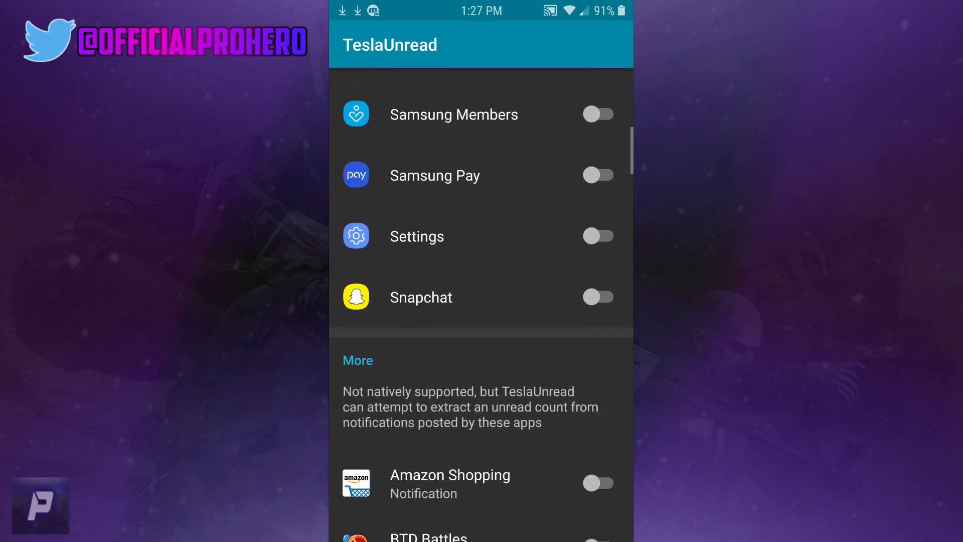
scroll("down", 3)
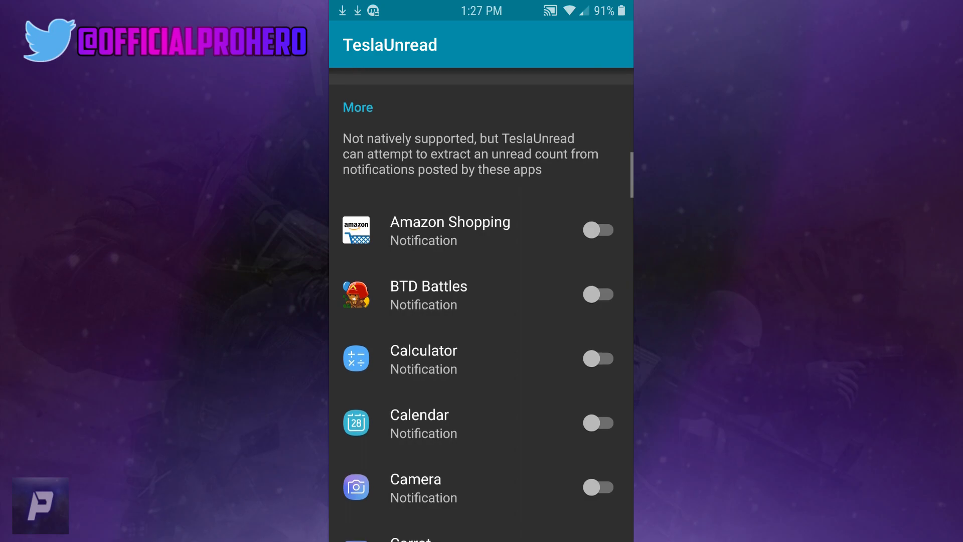